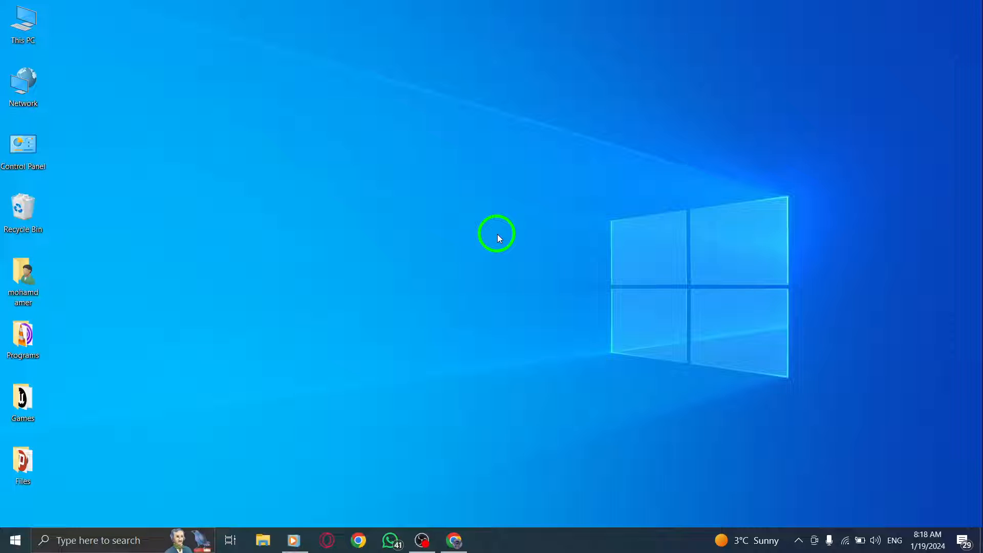
{"action": "mouse_move", "coordinate": [451, 540]}
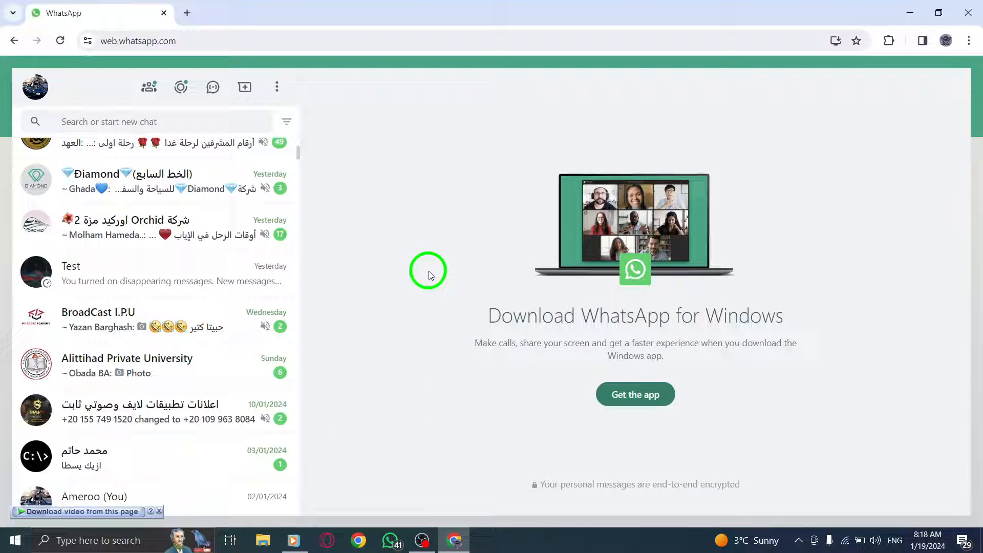
Open the individual chat and its contact info, scrolled to Disappearing messages (currently off)
{"action": "scroll", "scroll_direction": "up", "scroll_amount": 3}
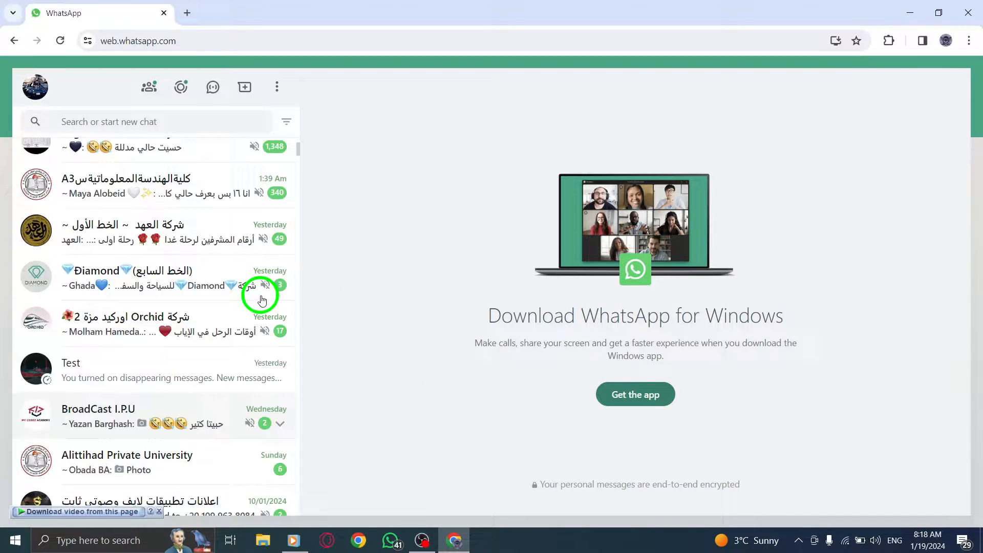
{"action": "scroll", "scroll_direction": "up", "scroll_amount": 3}
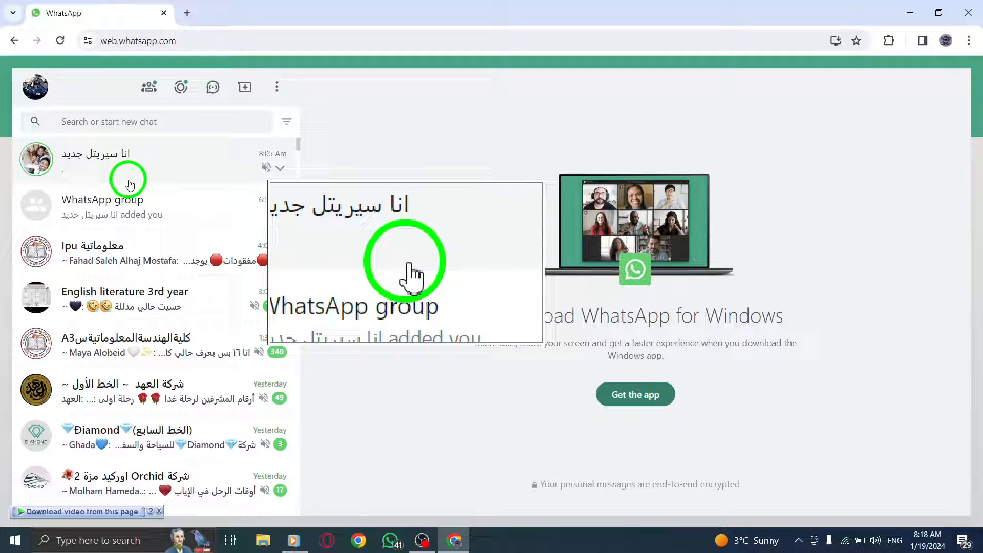
{"action": "left_click", "coordinate": [125, 160]}
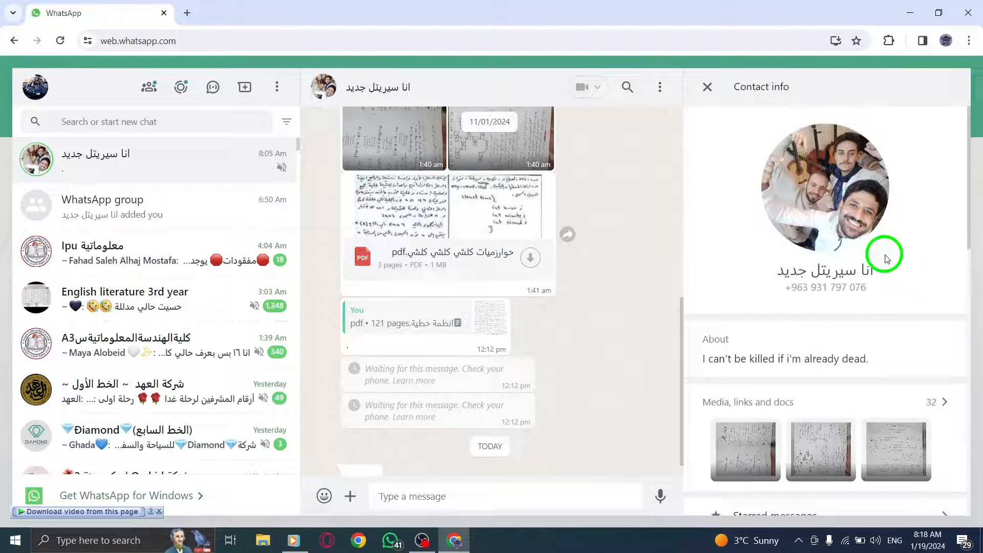
{"action": "scroll", "scroll_direction": "down", "scroll_amount": 3}
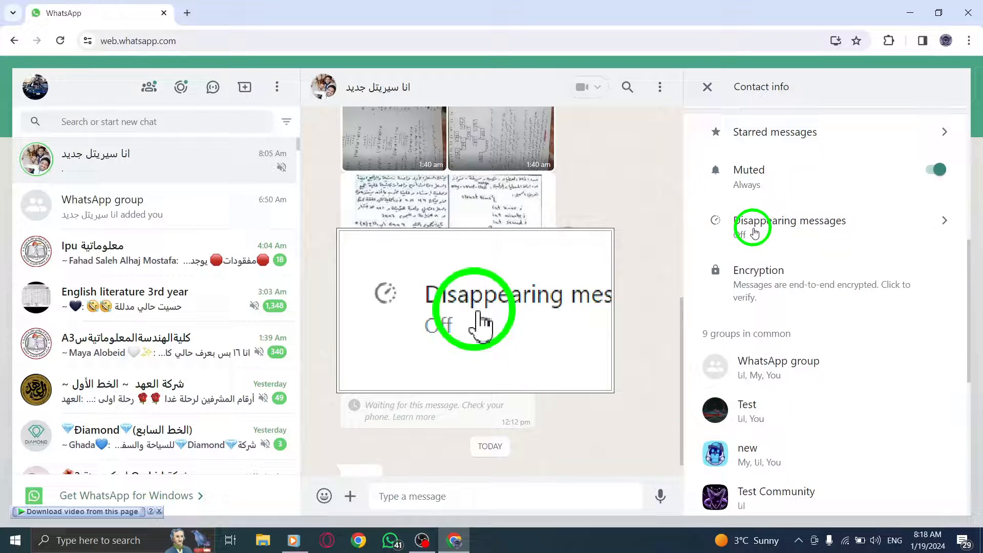
Set this chat's disappearing messages timer to 90 days
{"action": "left_click", "coordinate": [790, 220]}
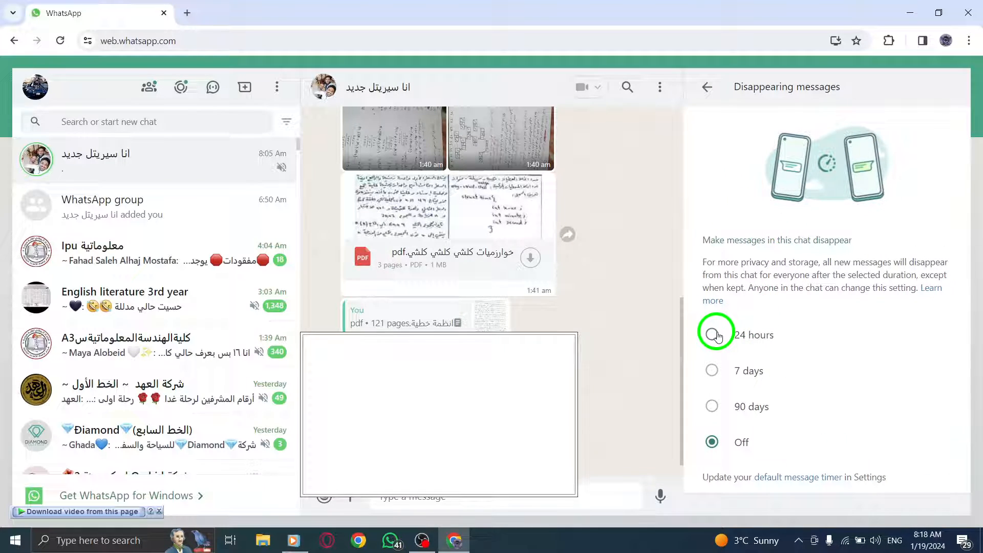
{"action": "left_click", "coordinate": [712, 334]}
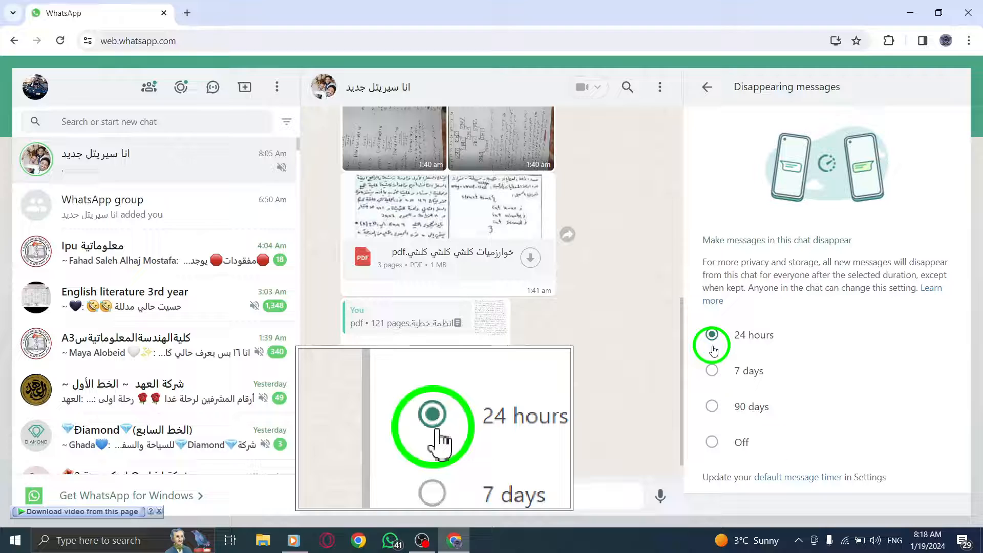
{"action": "left_click", "coordinate": [711, 406]}
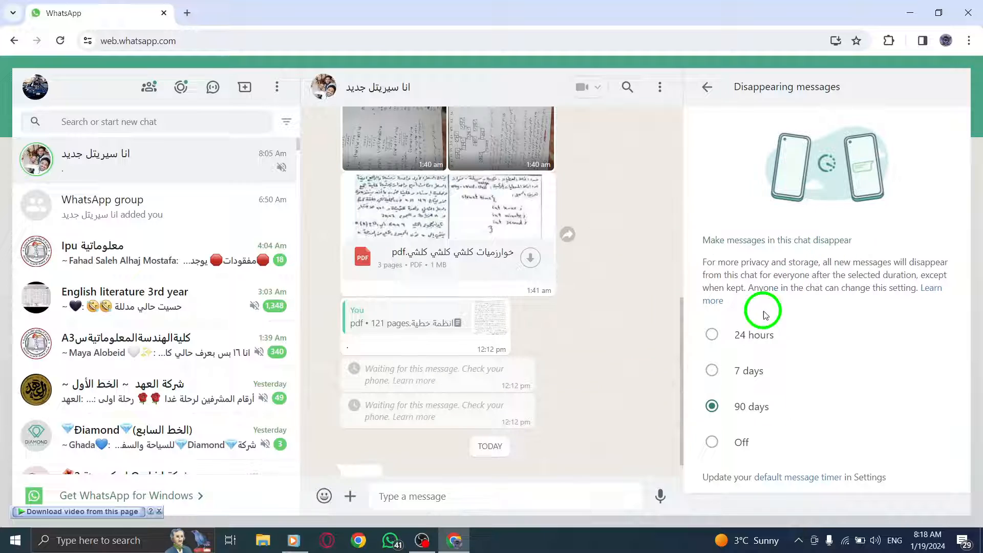
{"action": "mouse_move", "coordinate": [780, 237]}
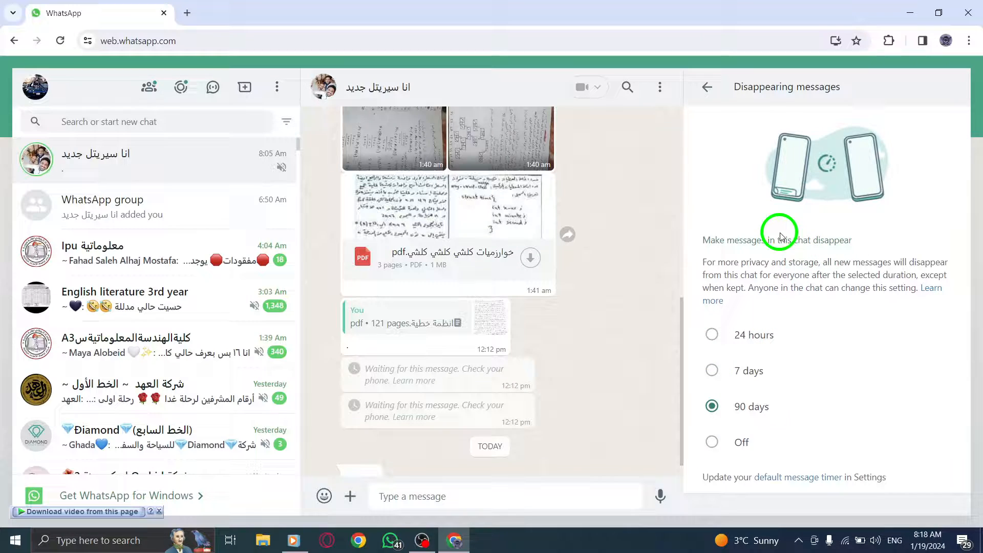
{"action": "scroll", "scroll_direction": "down", "scroll_amount": 3}
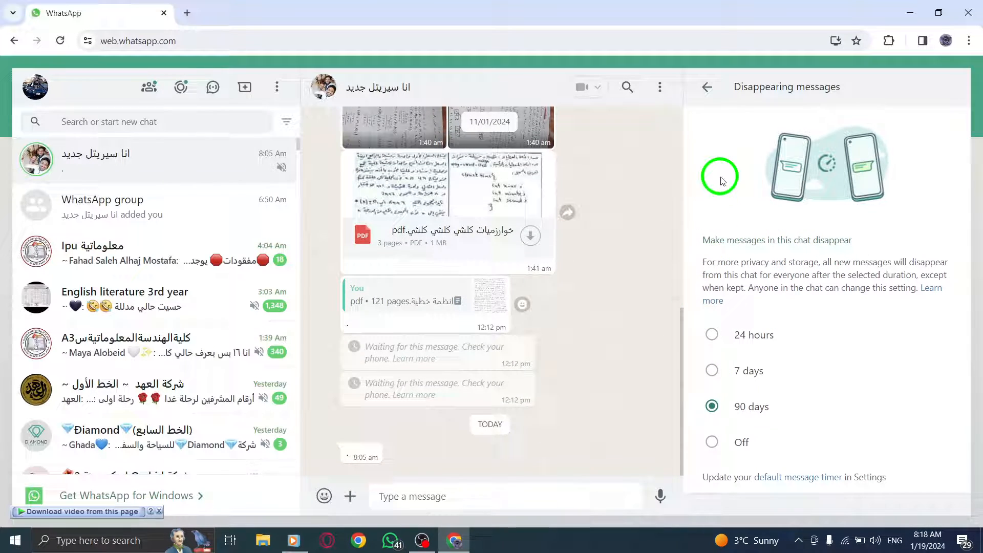
Return to the chat, closing contact info, so the disappearing-messages notice shows
{"action": "left_click", "coordinate": [707, 86]}
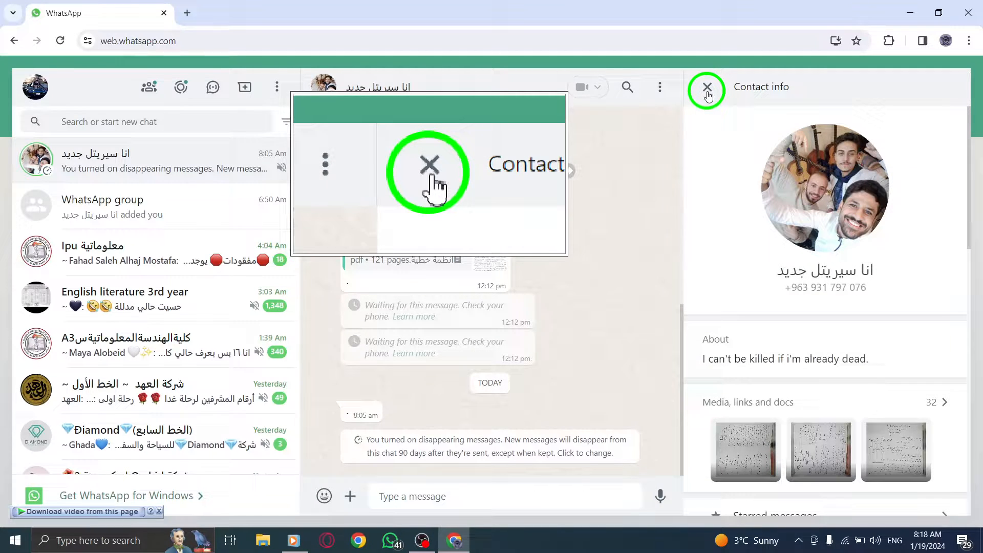
{"action": "left_click", "coordinate": [707, 86]}
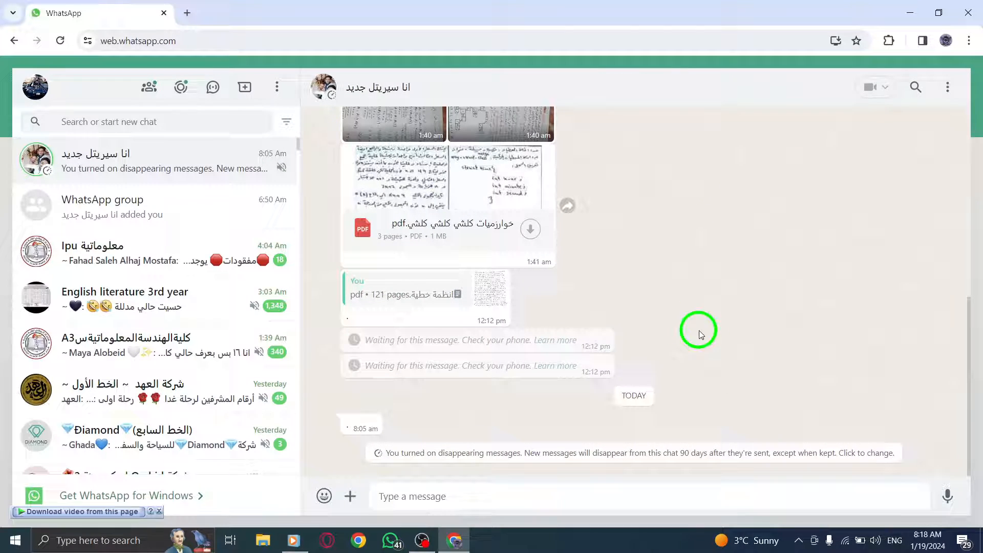
{"action": "left_click", "coordinate": [947, 87]}
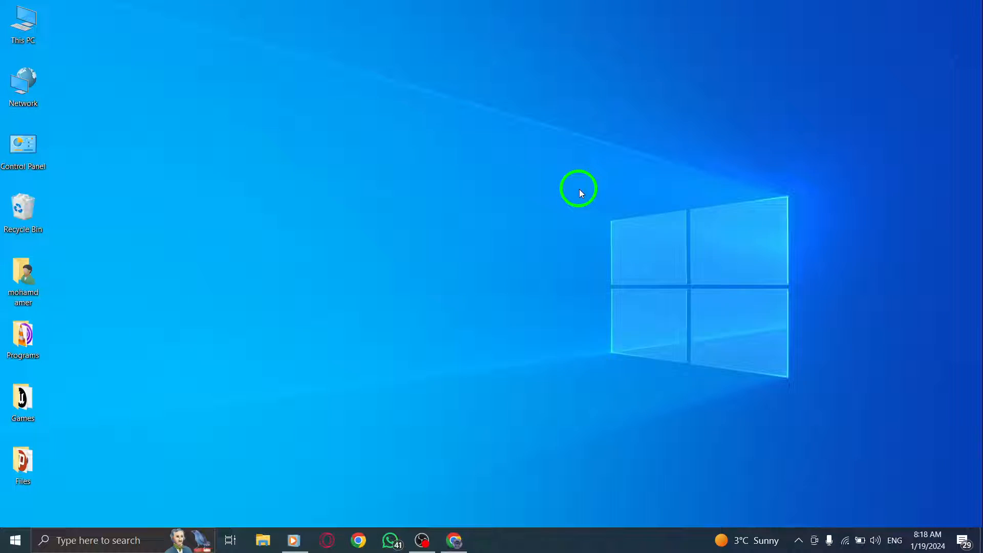
{"action": "mouse_move", "coordinate": [594, 225]}
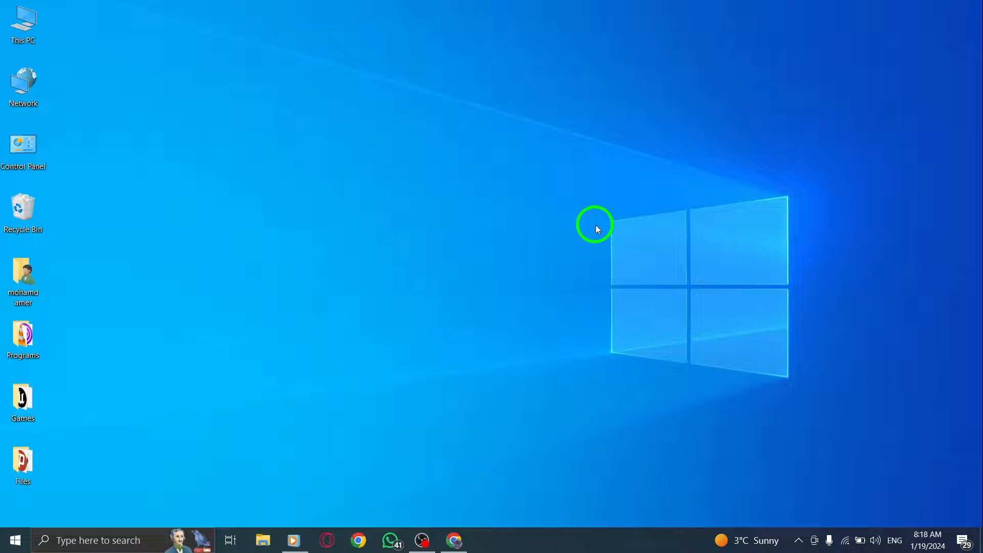